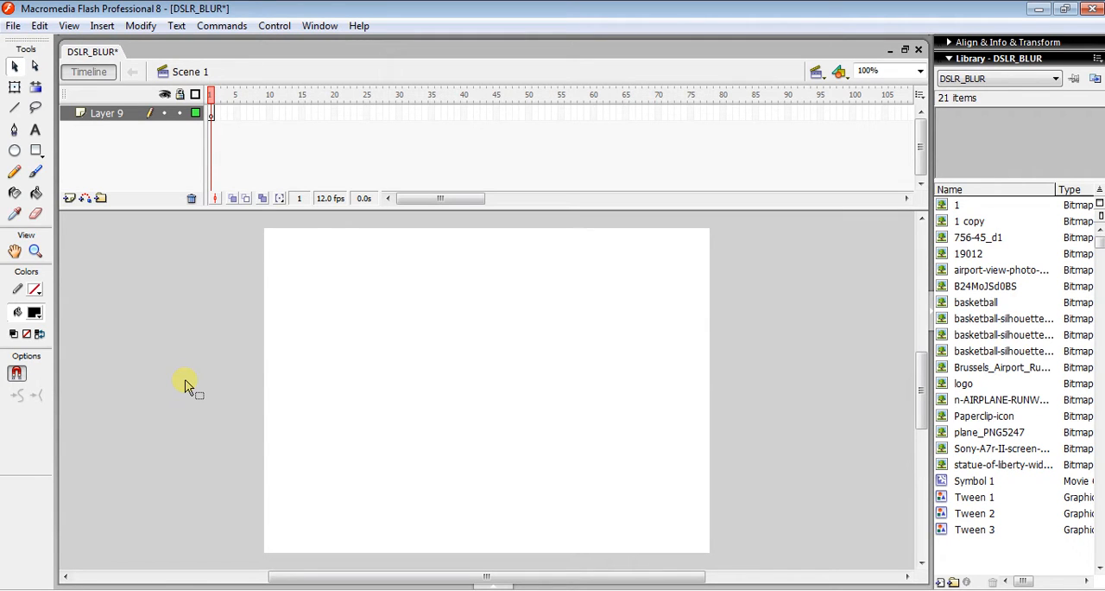
mouse_move(52, 188)
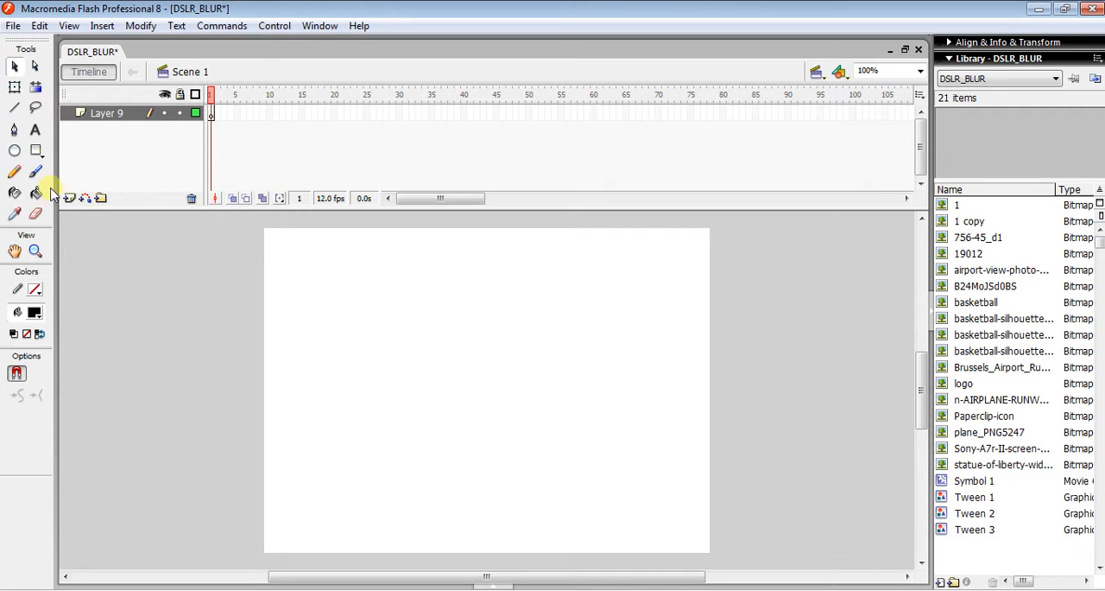
mouse_move(35, 130)
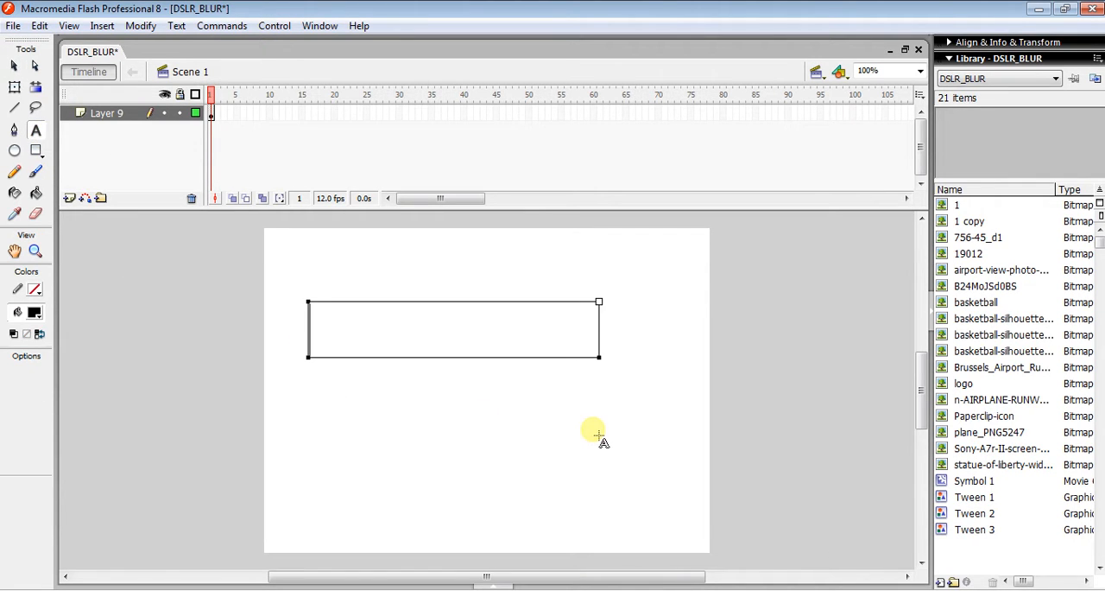
Step: Type the word TAKE into a text box in the middle of the stage
type("TAKE")
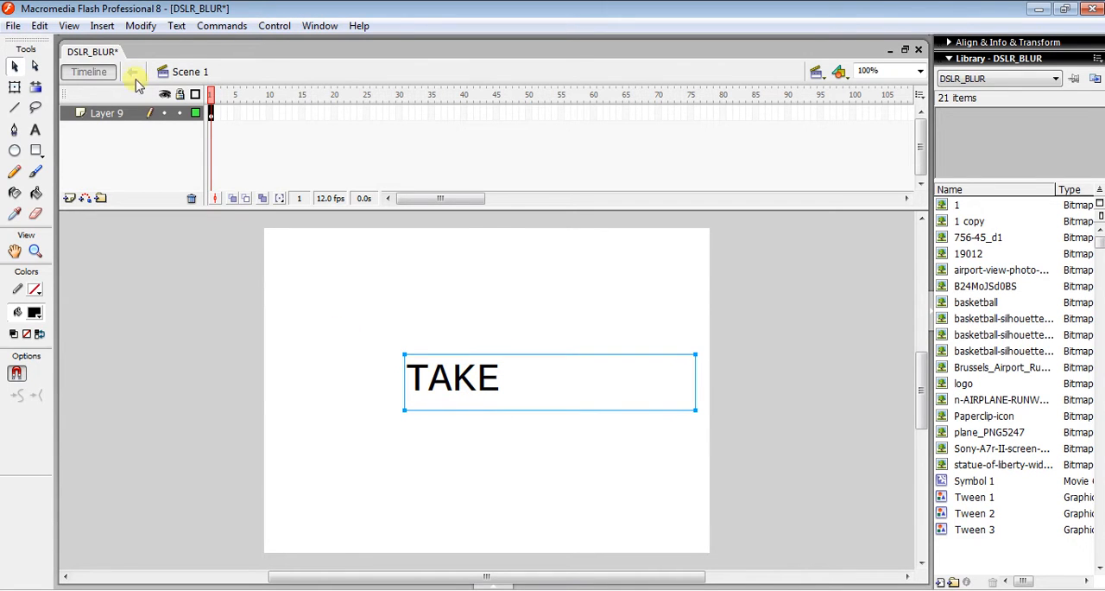
Step: Break the TAKE text apart into separate letters T, A, K and E
left_click(140, 25)
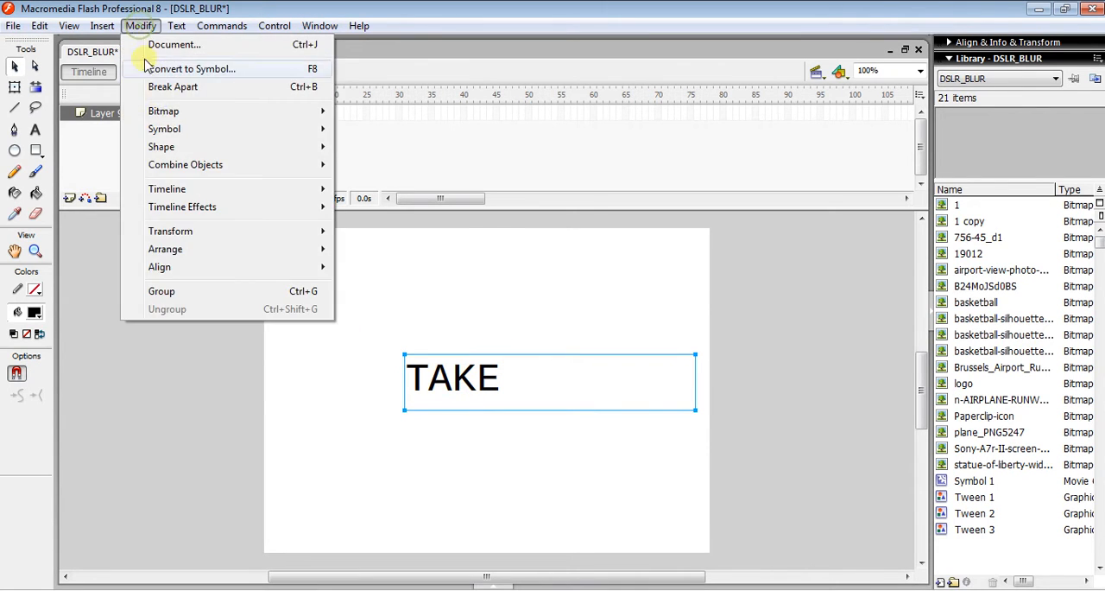
mouse_move(173, 87)
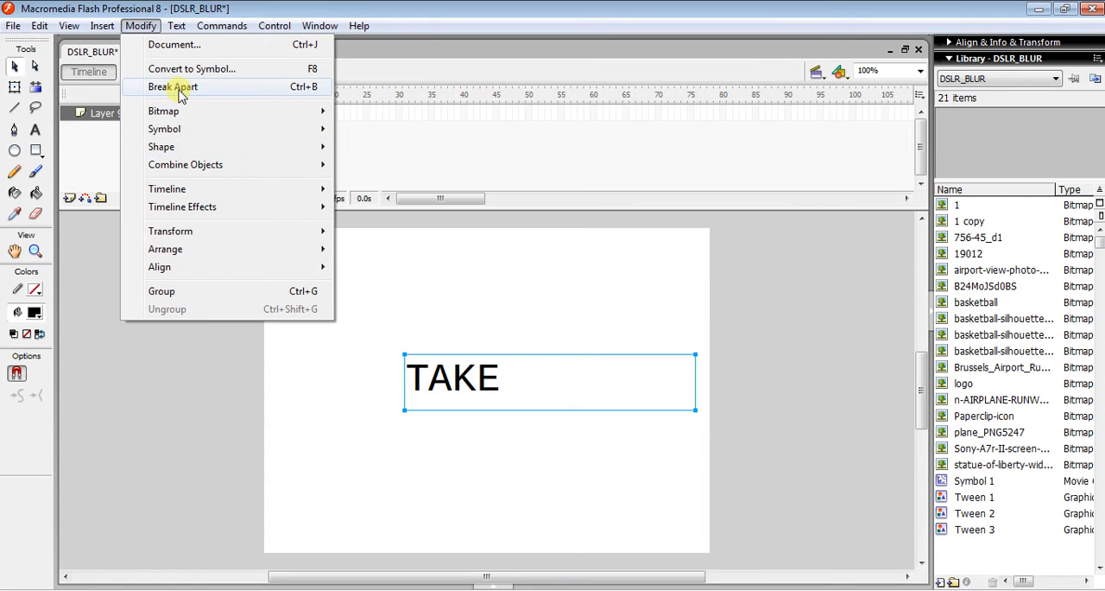
left_click(173, 86)
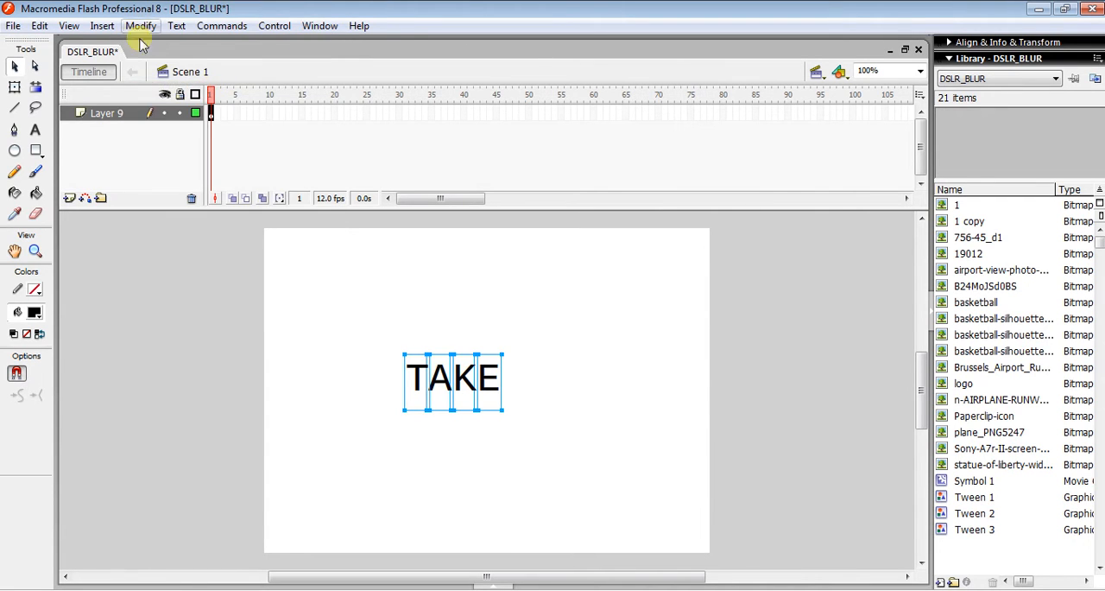
left_click(141, 25)
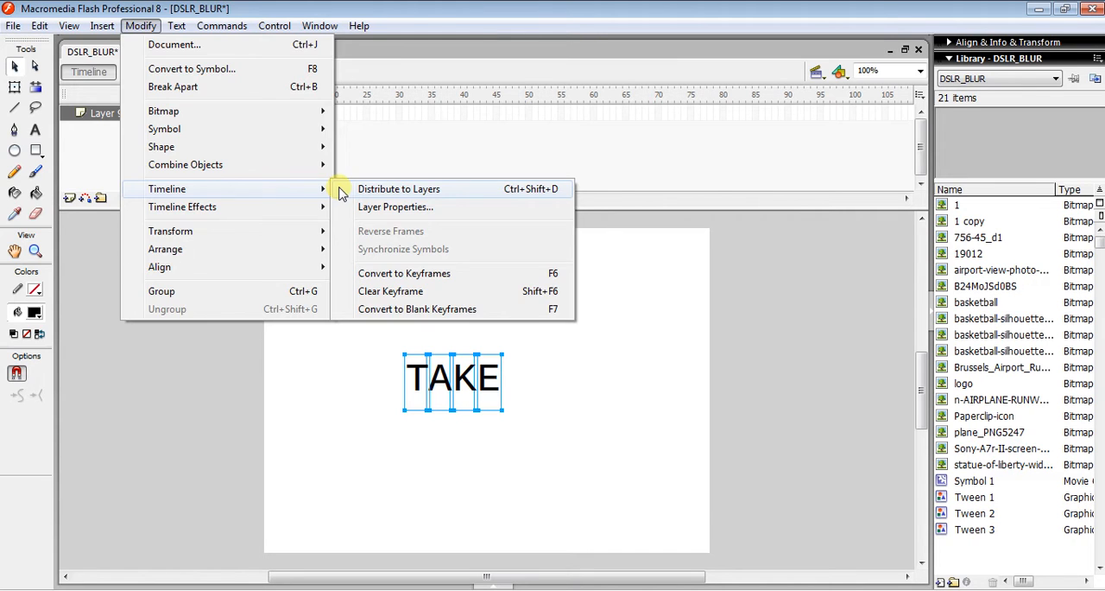
Step: Distribute the letters to layers T, A, K, E and set a rotating motion tween on T
left_click(398, 188)
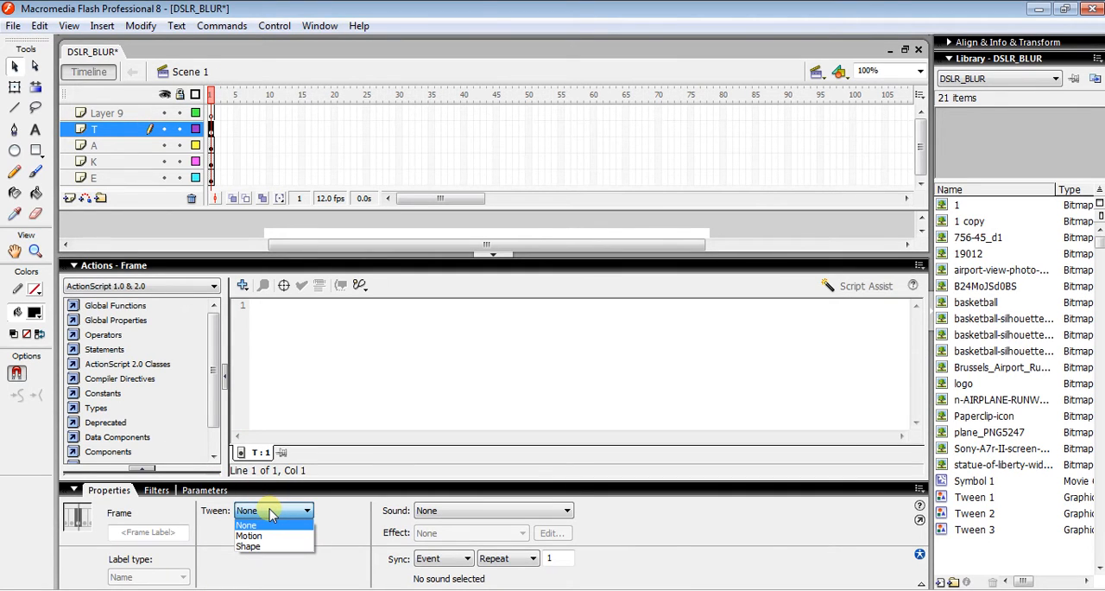
left_click(248, 535)
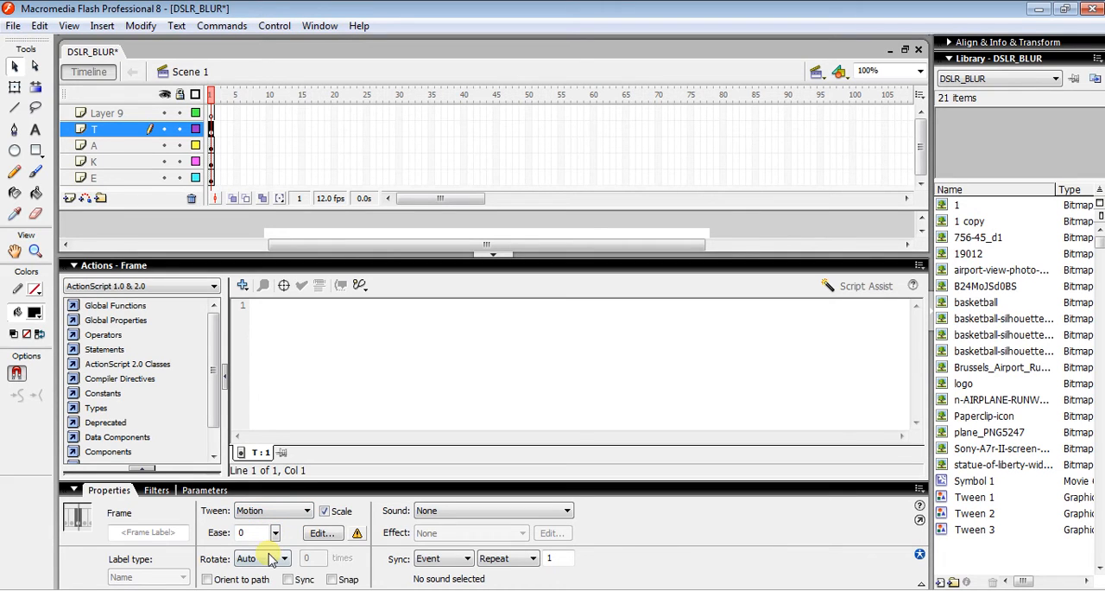
left_click(284, 558)
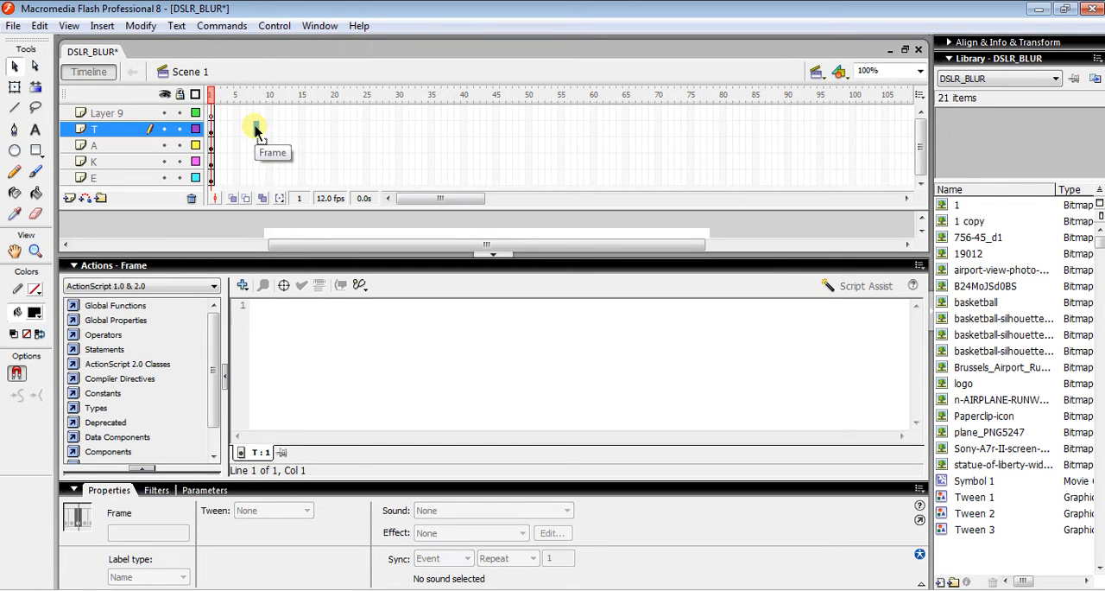
Step: Add keyframes at frames 8 and 15, tweening letter A clockwise between them
right_click(254, 127)
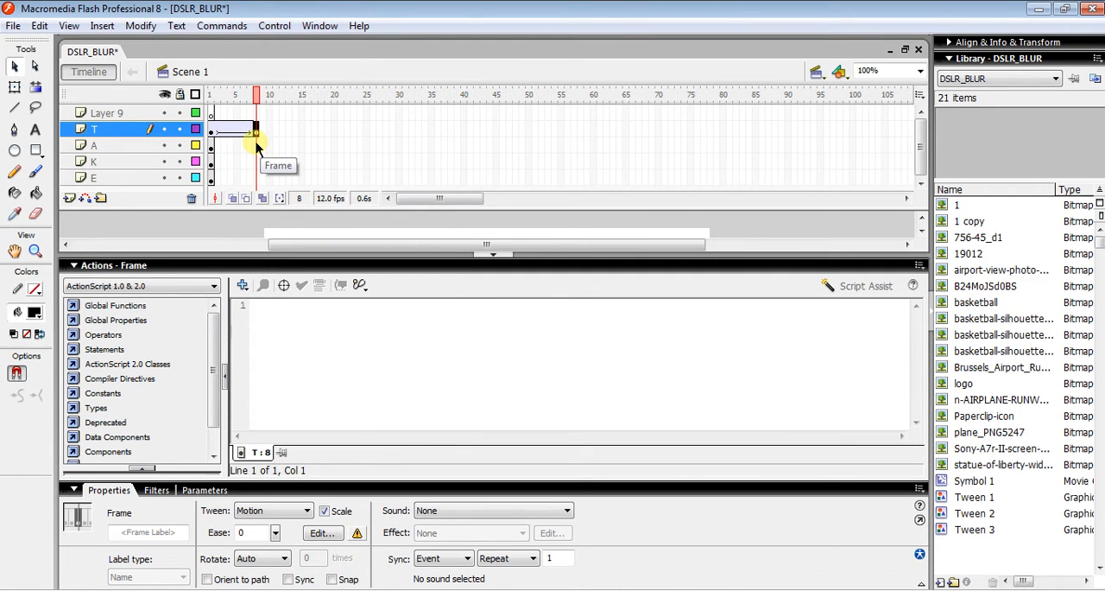
right_click(257, 138)
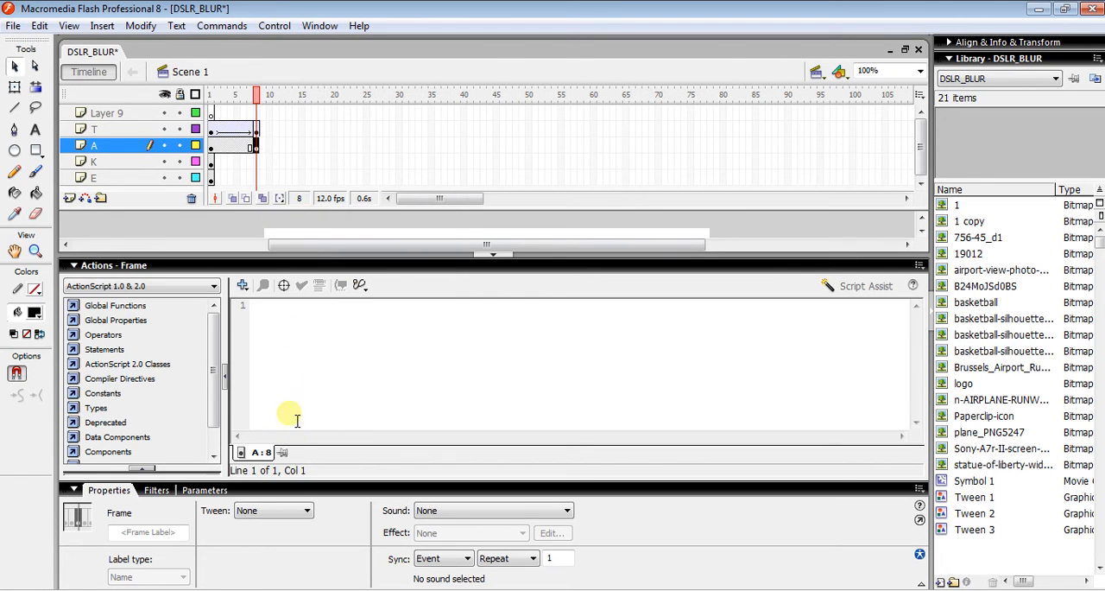
left_click(307, 511)
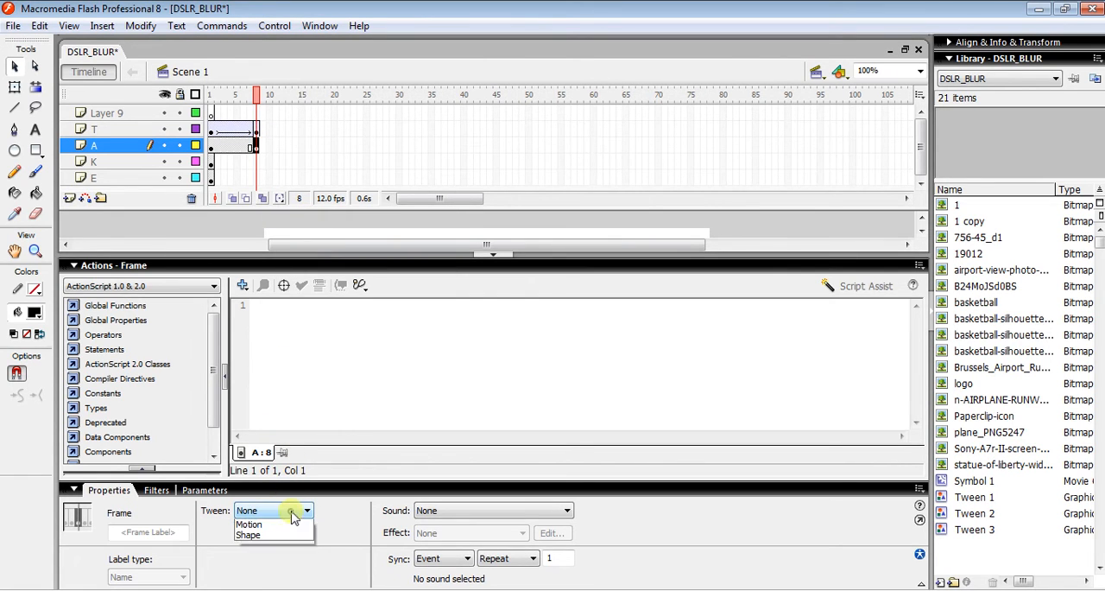
left_click(250, 524)
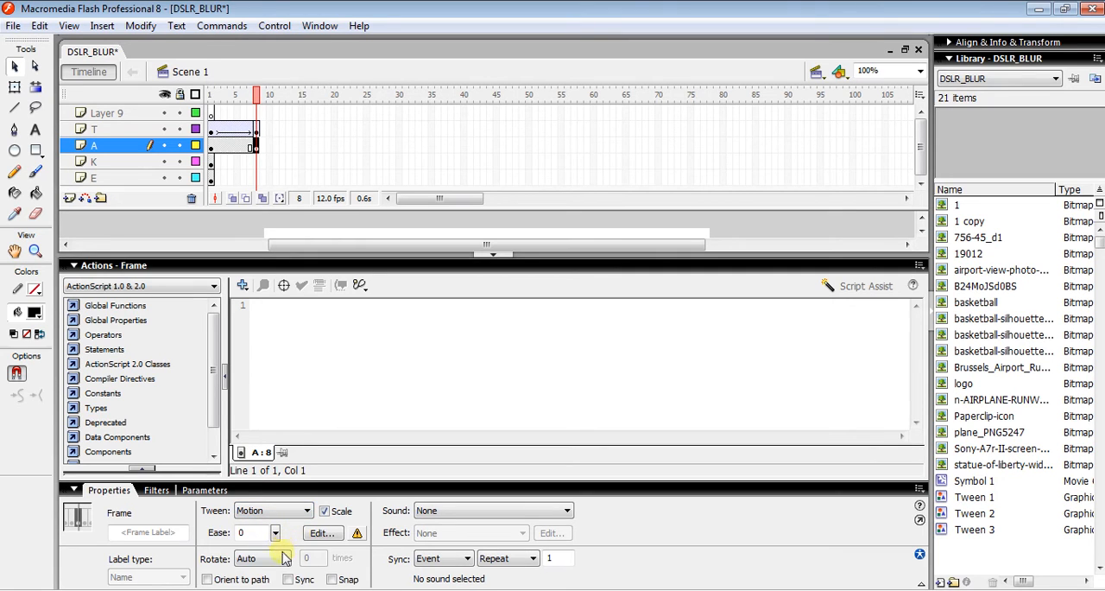
left_click(285, 558)
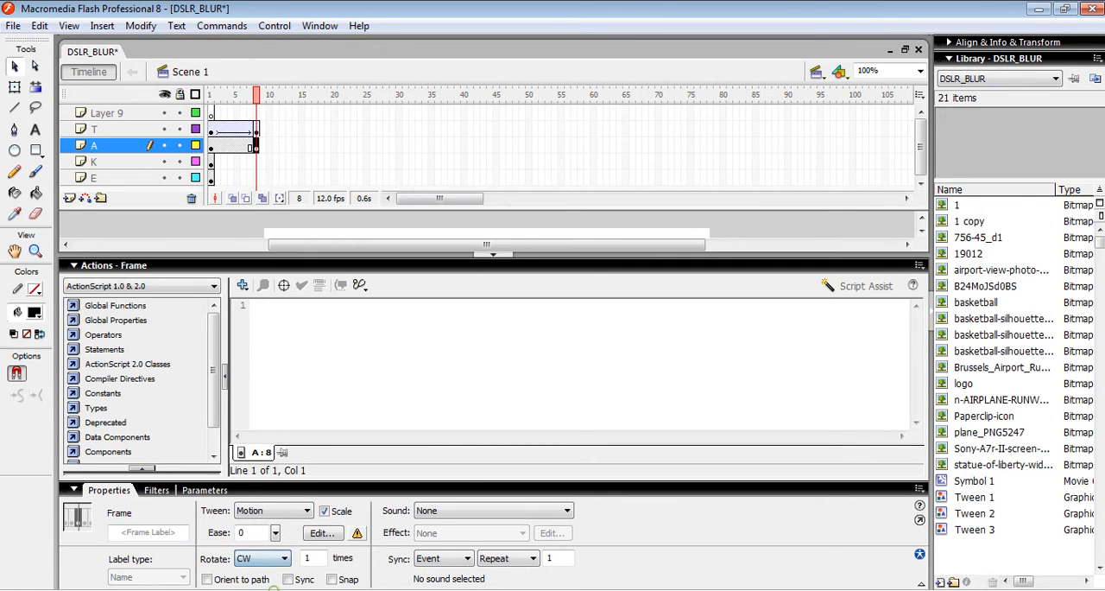
mouse_move(309, 152)
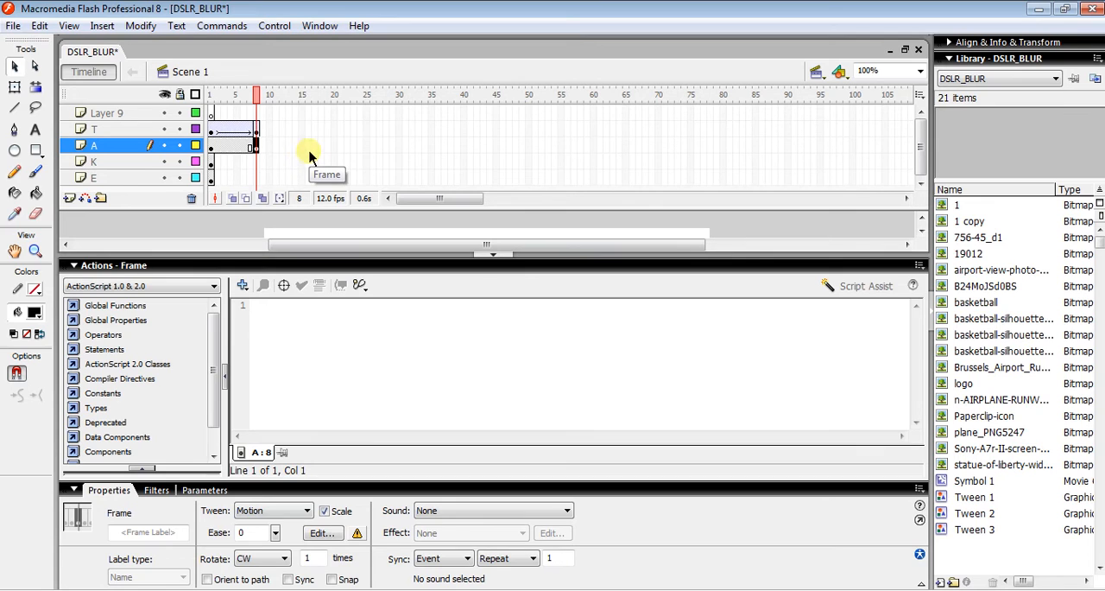
right_click(302, 148)
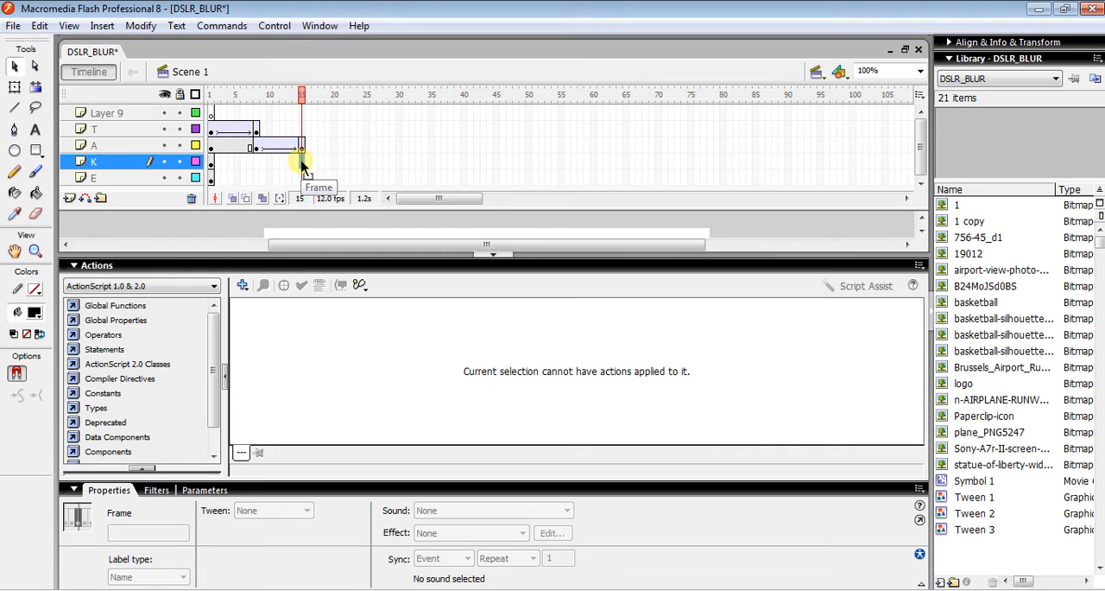
Step: Keyframe layer K at frames 15 and 22 with a clockwise motion tween between
right_click(302, 164)
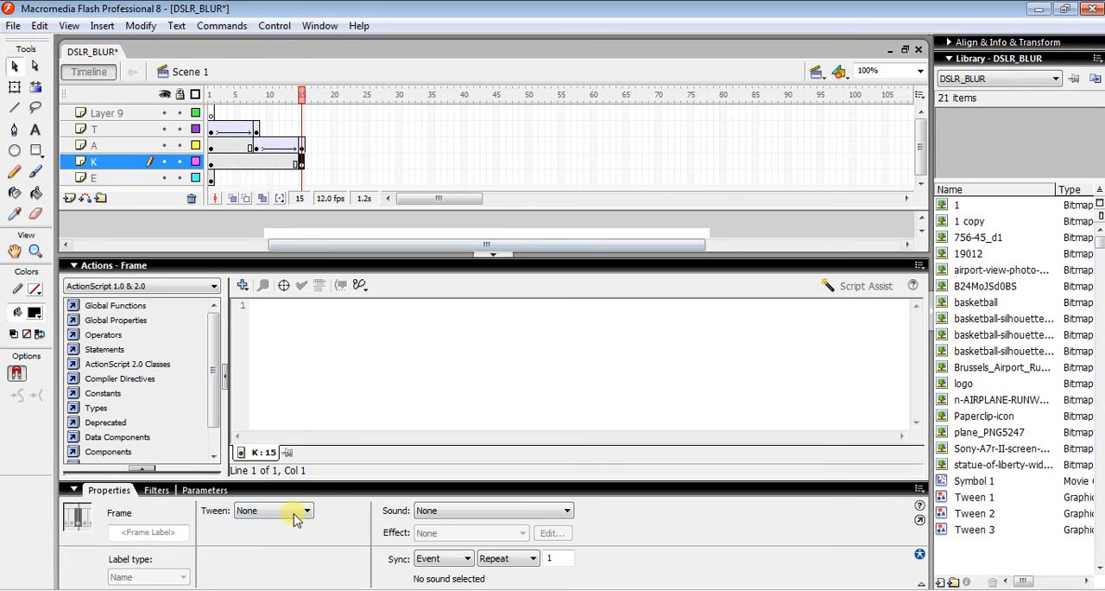
left_click(307, 510)
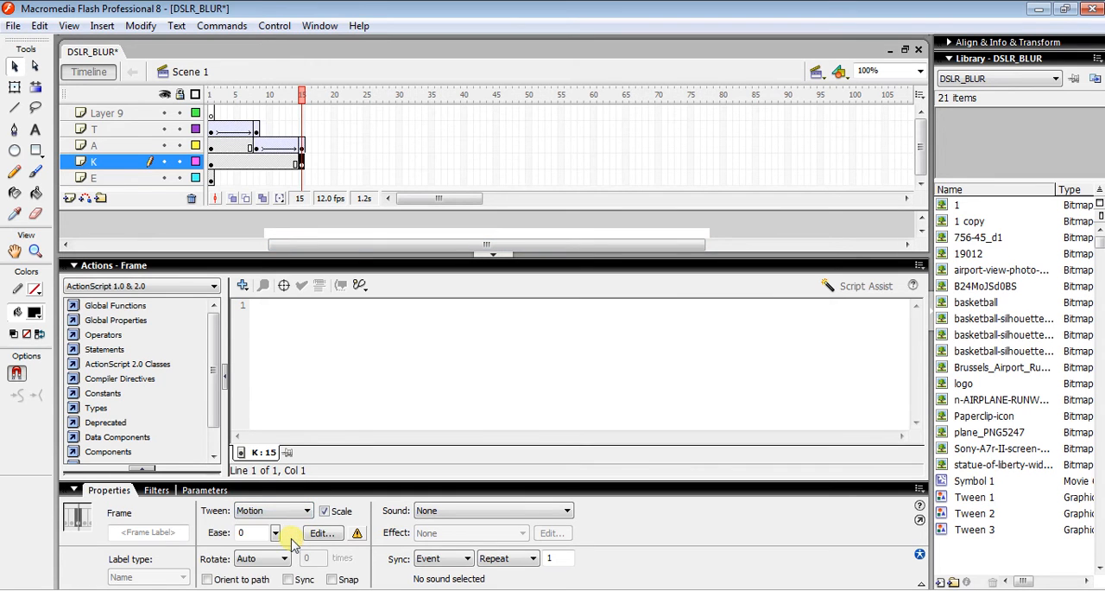
left_click(284, 558)
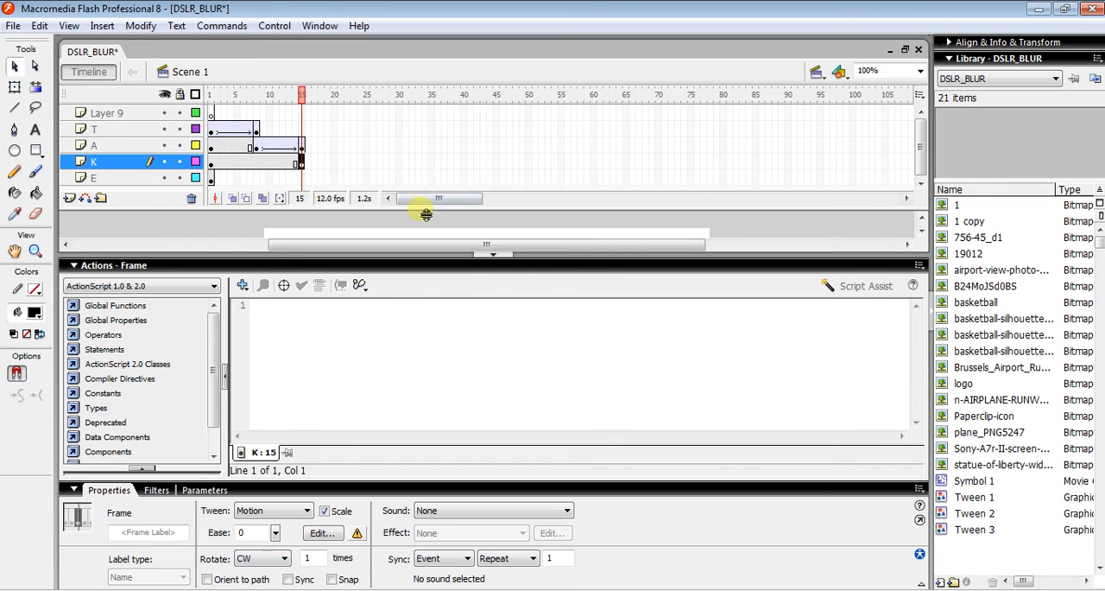
right_click(346, 162)
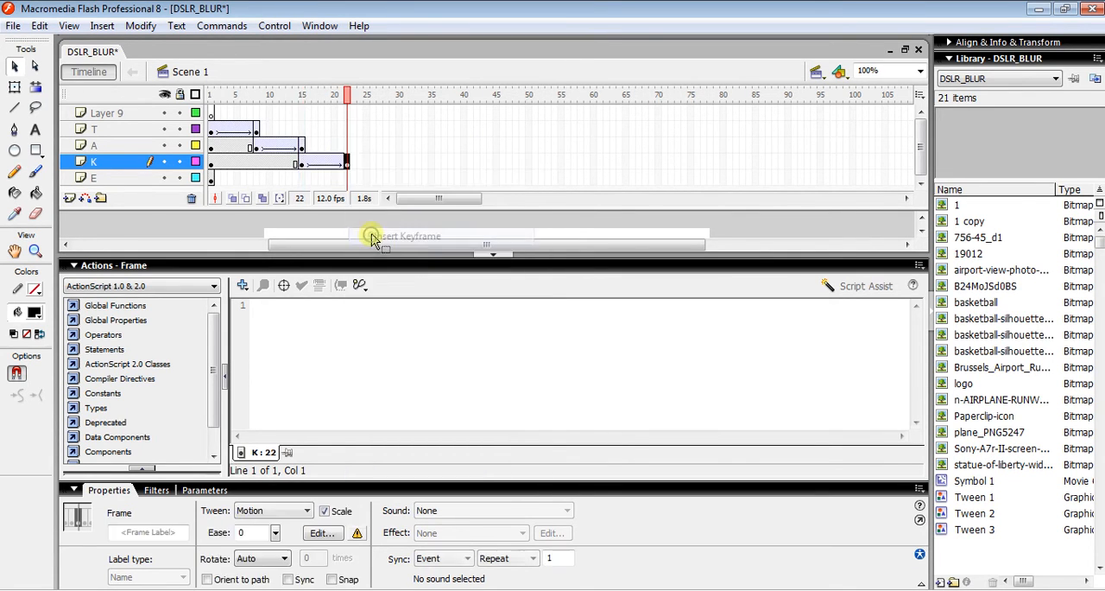
left_click(346, 177)
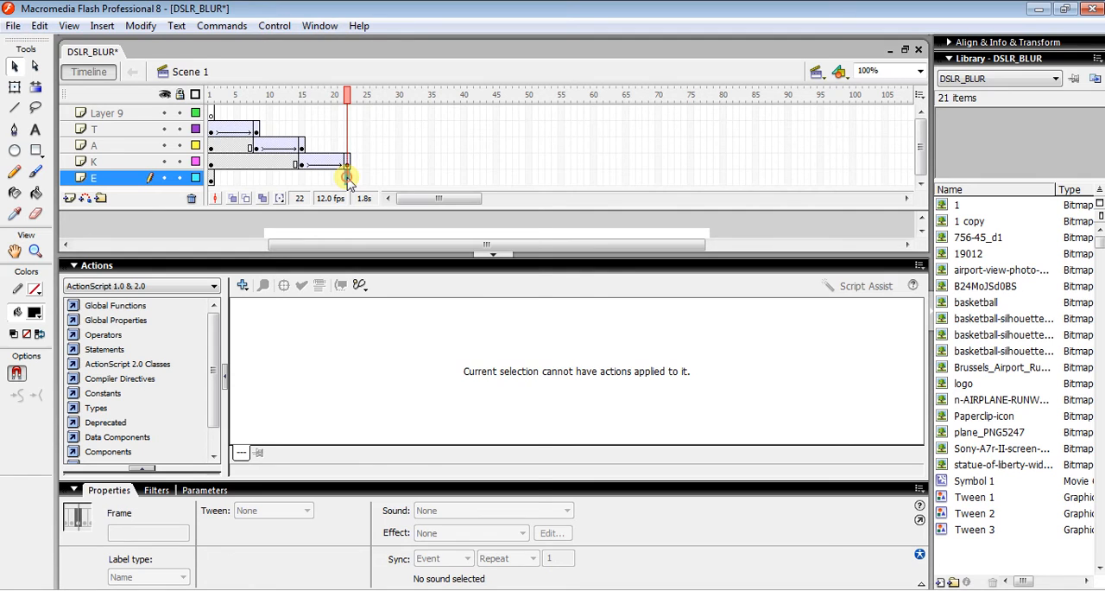
Step: Keyframe layer E at frames 22 and 29 with a clockwise motion tween between
right_click(348, 170)
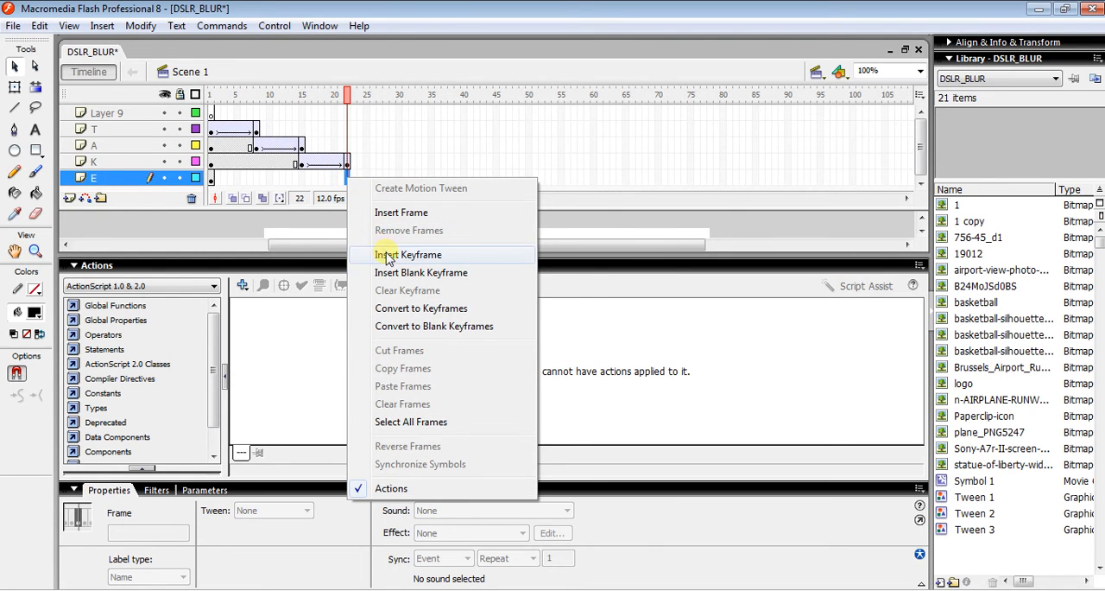
left_click(406, 254)
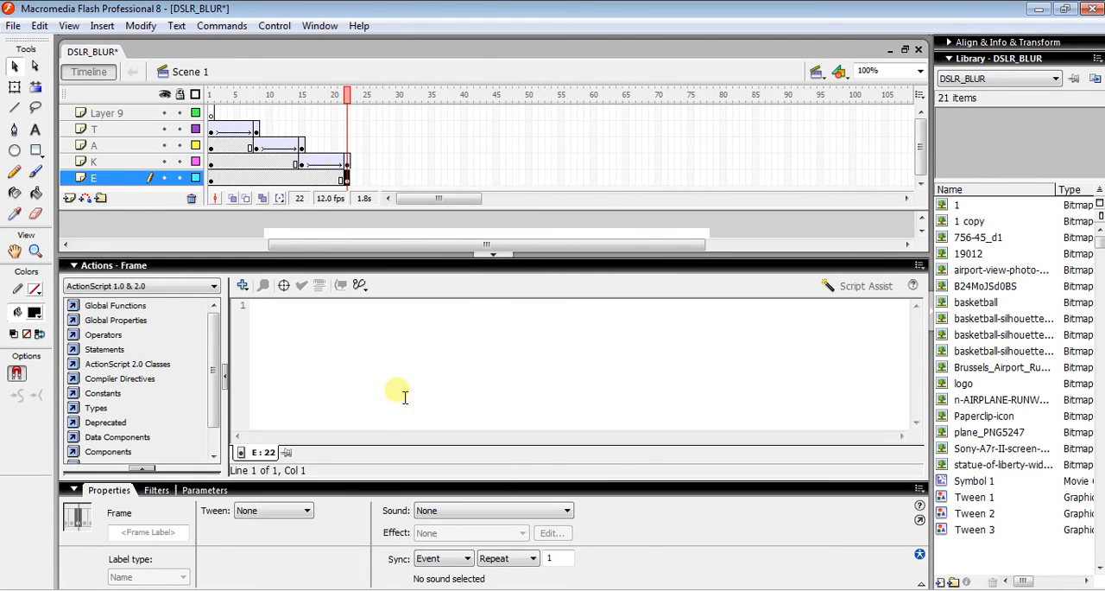
left_click(306, 509)
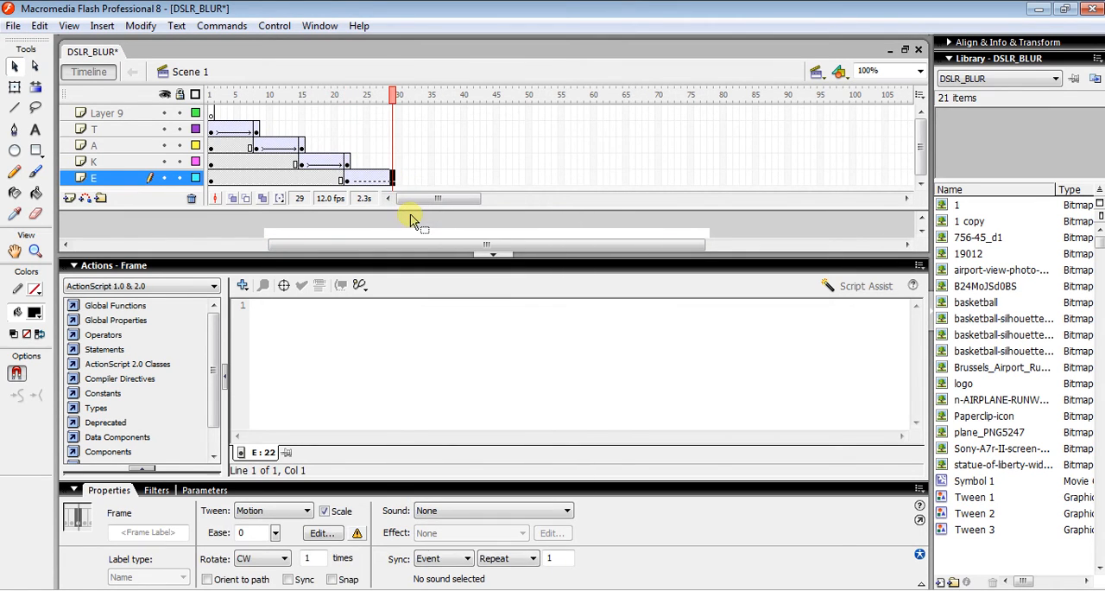
right_click(391, 179)
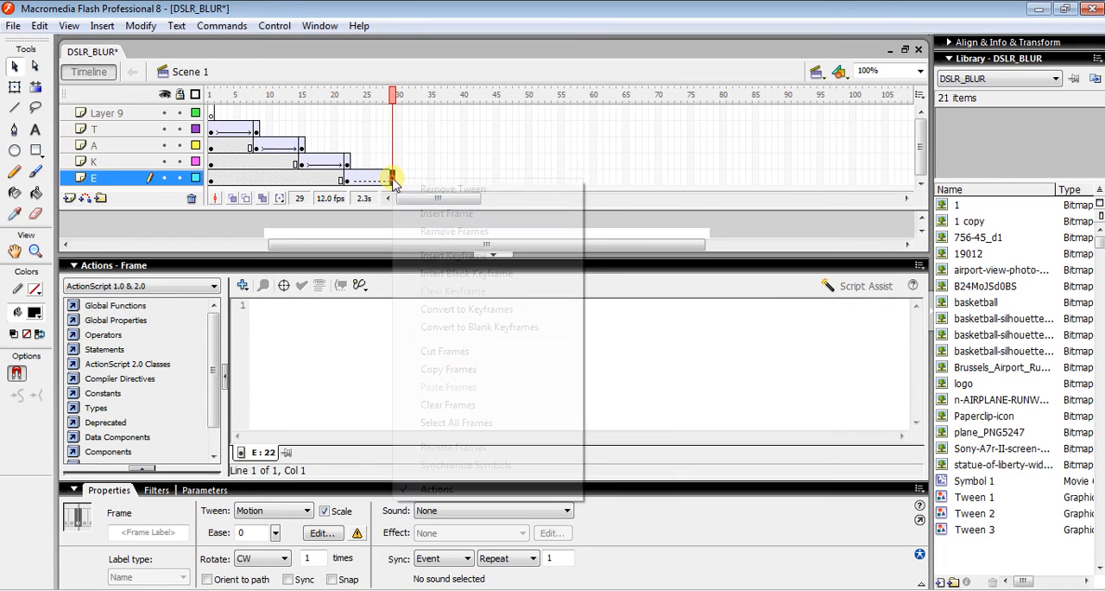
left_click(452, 188)
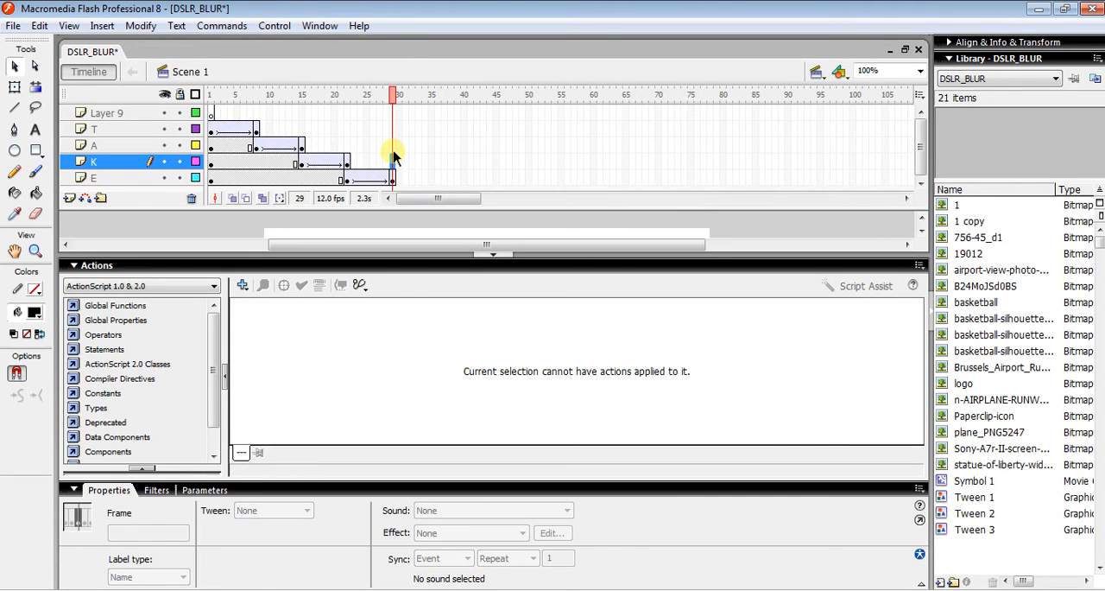
Step: Select frame 29 across all four letter layers and bring up its frame menu
left_click(104, 145)
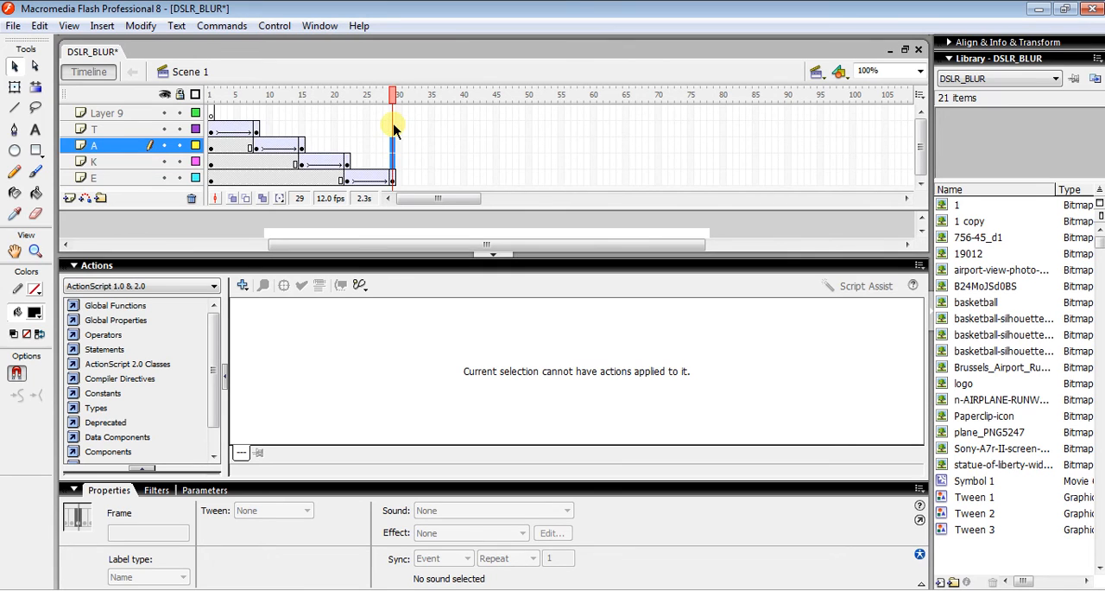
right_click(393, 129)
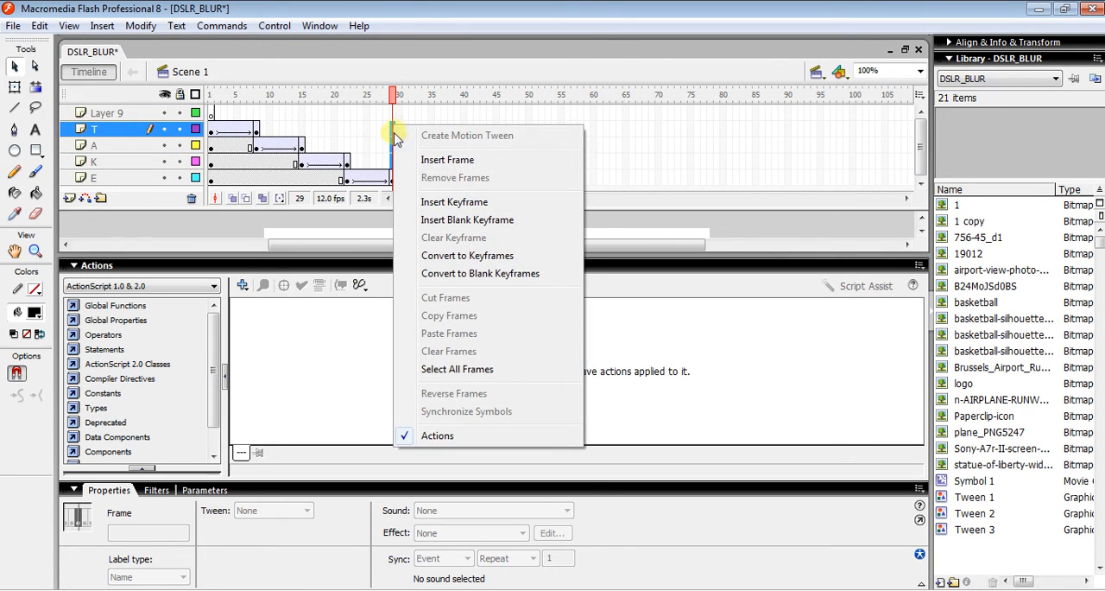